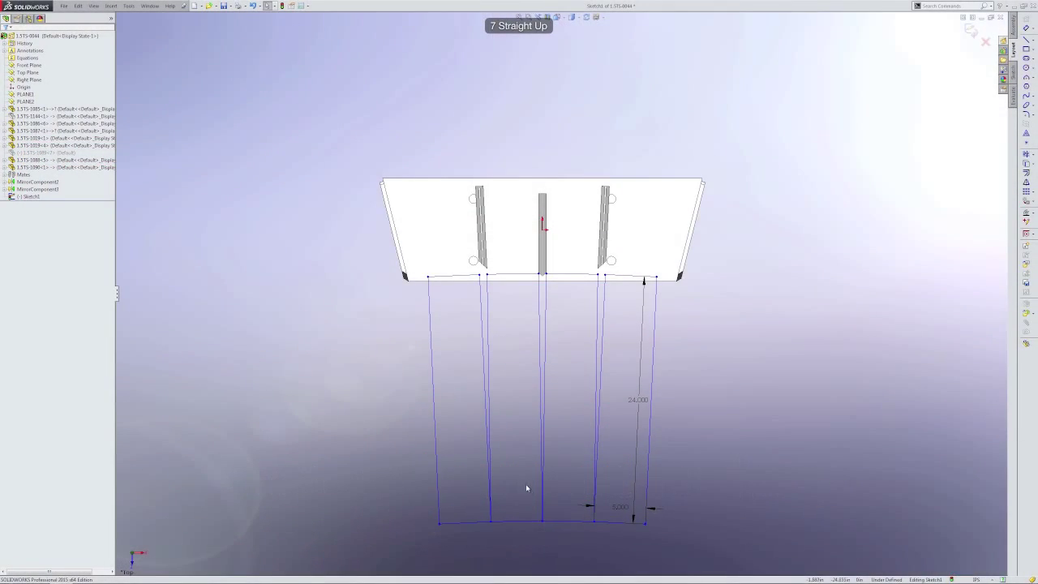
# Drag the middle split line's bottom point up past the splitter to fan the lines, then back down below it
pyautogui.click(543, 522)
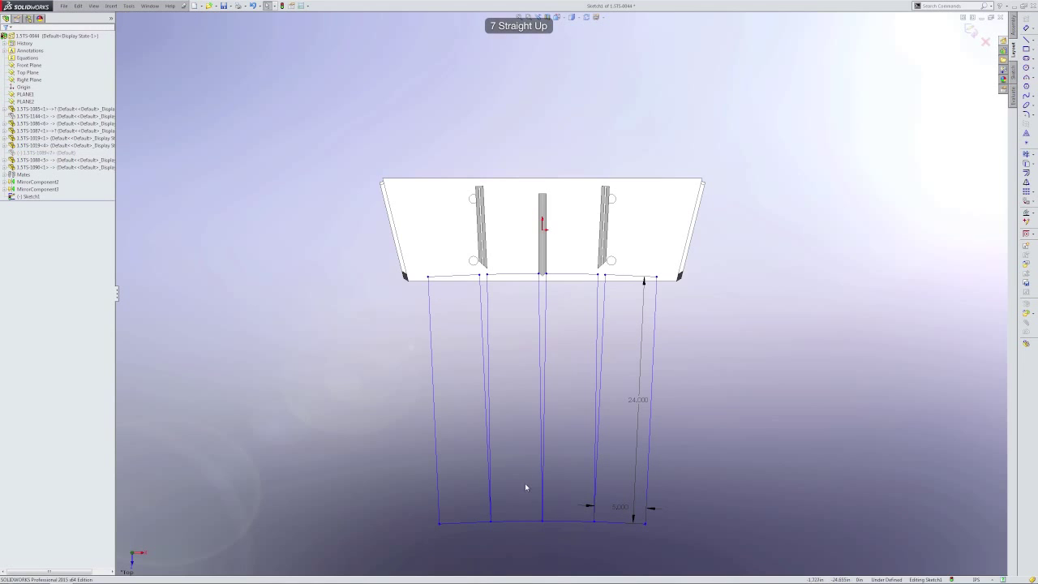
pyautogui.click(542, 522)
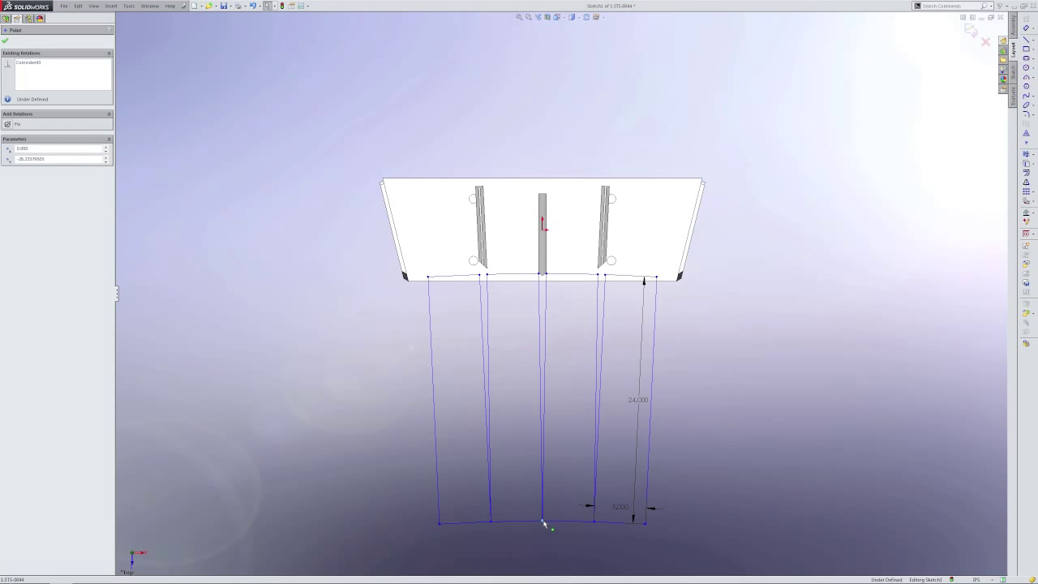
pyautogui.moveTo(543, 526); pyautogui.dragTo(544, 414)
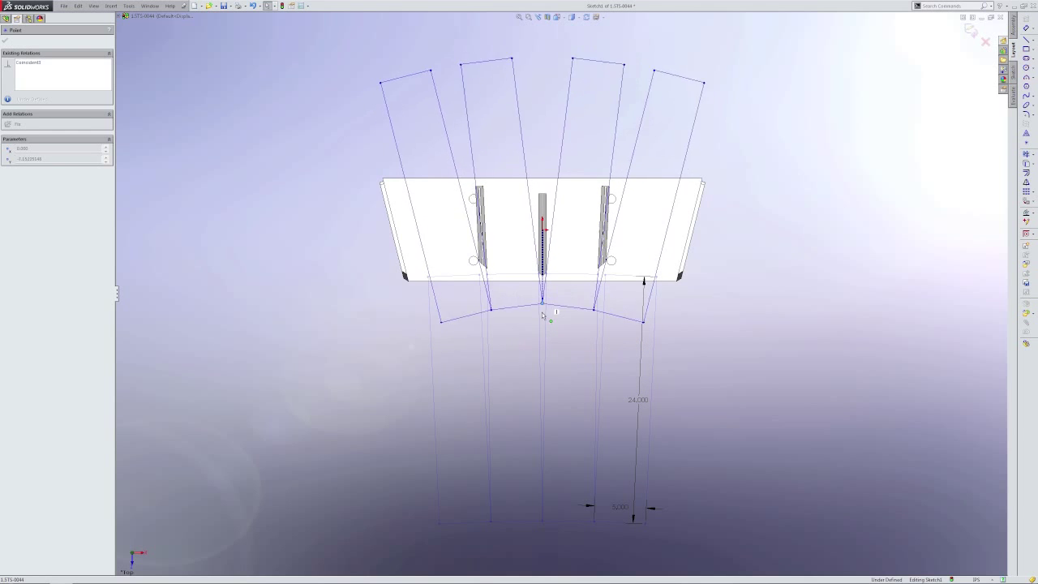
pyautogui.moveTo(543, 314); pyautogui.dragTo(543, 543)
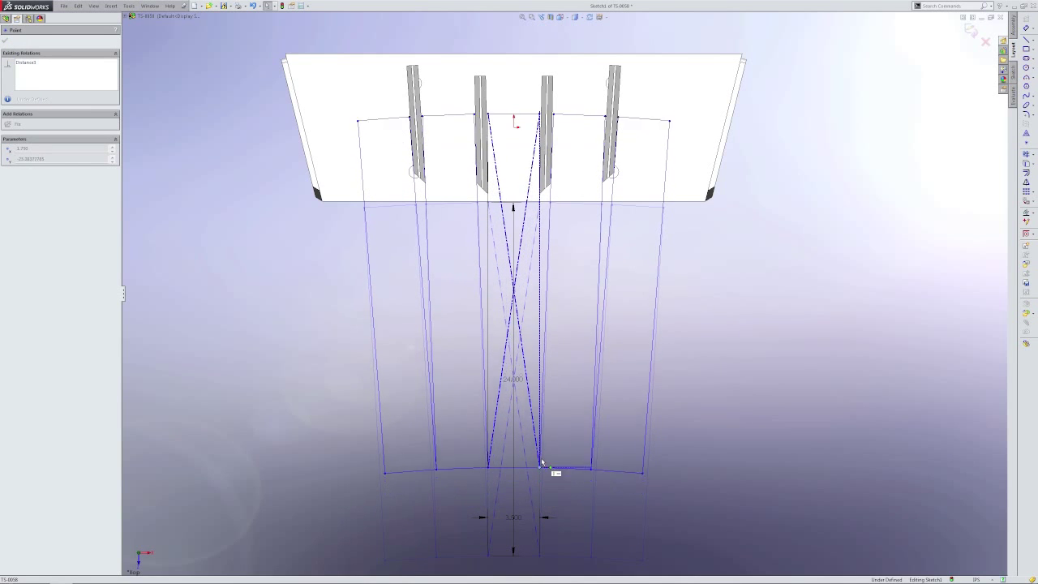
# Drag the bottom center point upward toward the splitter edge so the lines spread wider past the wedges
pyautogui.moveTo(543, 464); pyautogui.dragTo(543, 363)
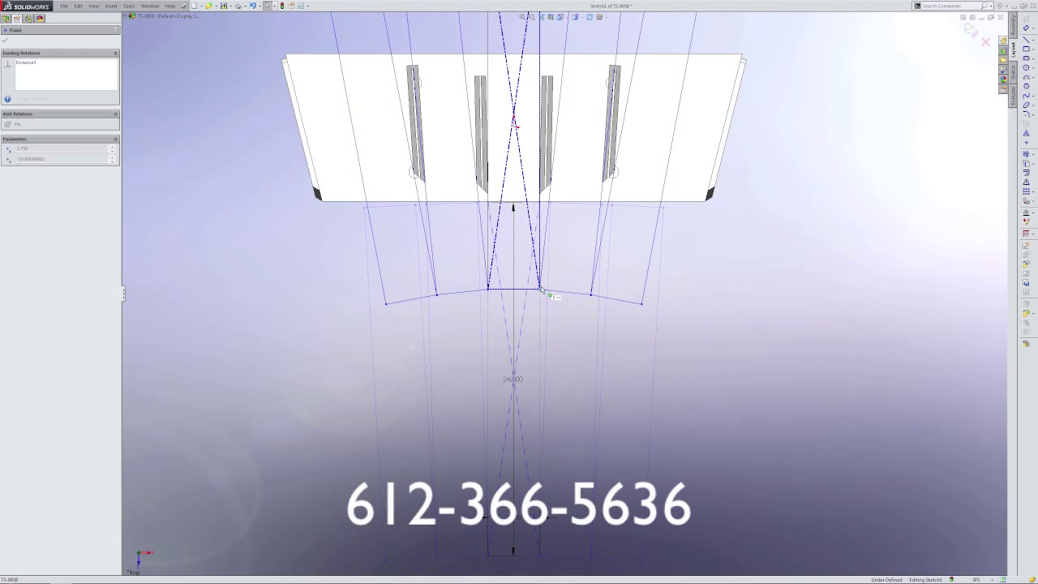
pyautogui.moveTo(541, 291); pyautogui.dragTo(542, 227)
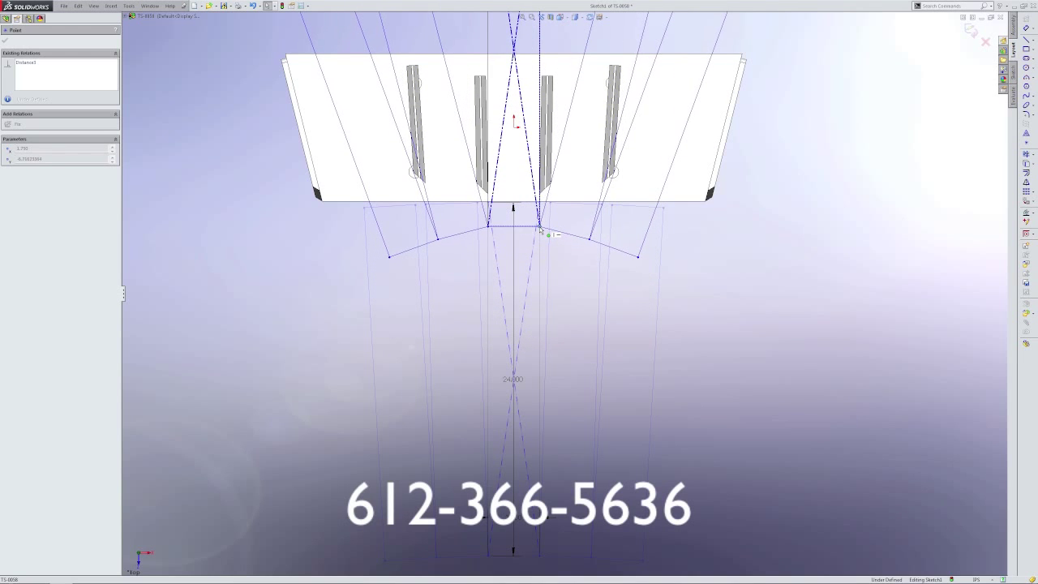